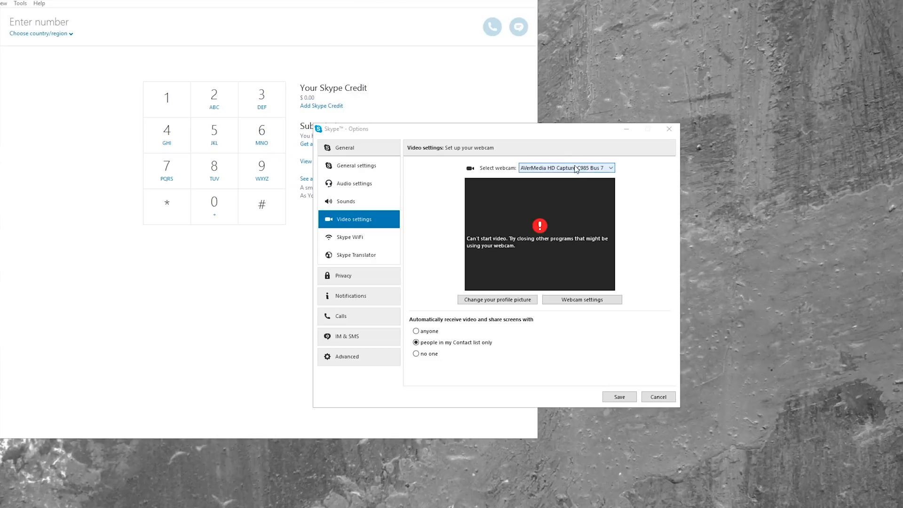
Close Skype's webcam options so OBS Studio shows the AVerMedia capture device's live feed.
{"action": "left_click", "coordinate": [566, 168]}
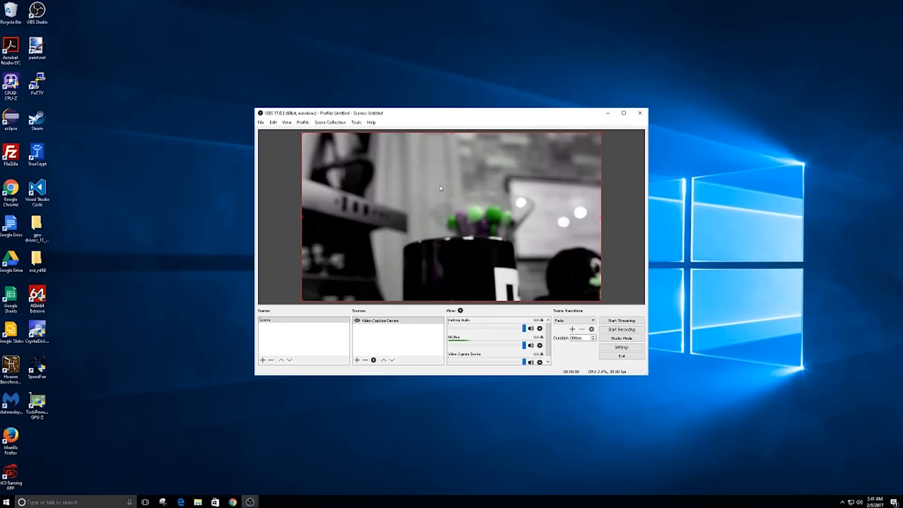
Maximize the OBS Studio window and open File > Settings on the General page.
{"action": "left_click", "coordinate": [624, 113]}
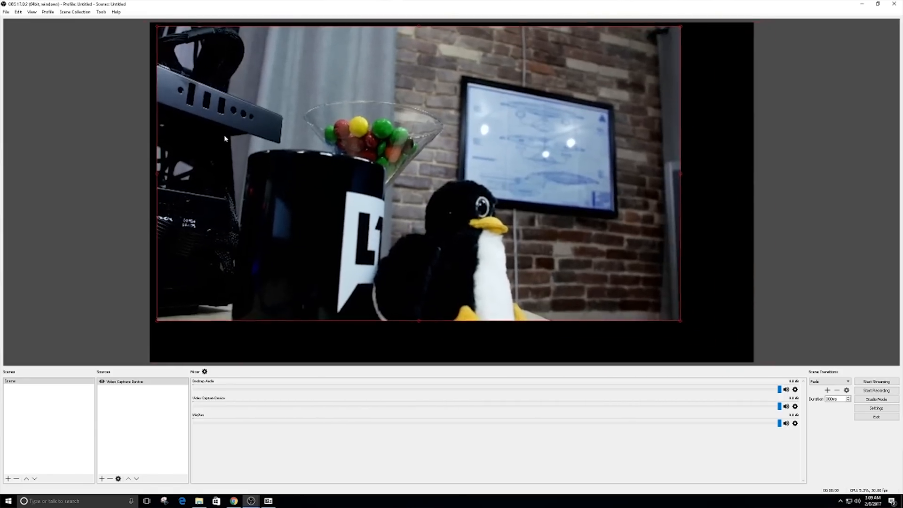
{"action": "left_click", "coordinate": [6, 11]}
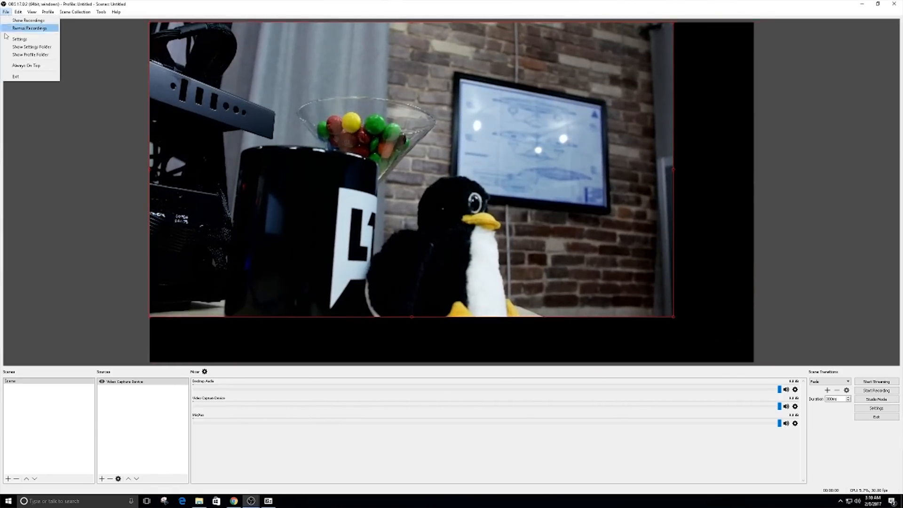
{"action": "left_click", "coordinate": [20, 39]}
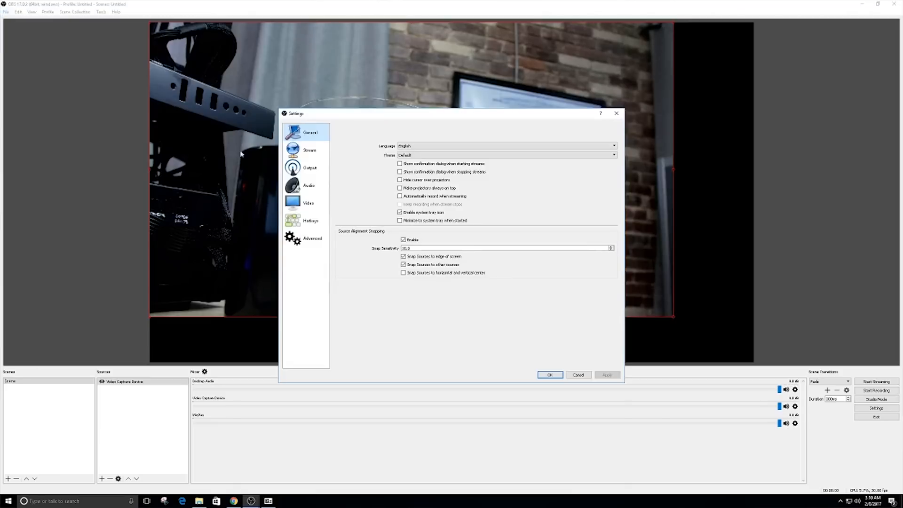
Close Settings and scroll the captured CPU Configuration page down to Intel Speed Shift Technology.
{"action": "left_click", "coordinate": [308, 202]}
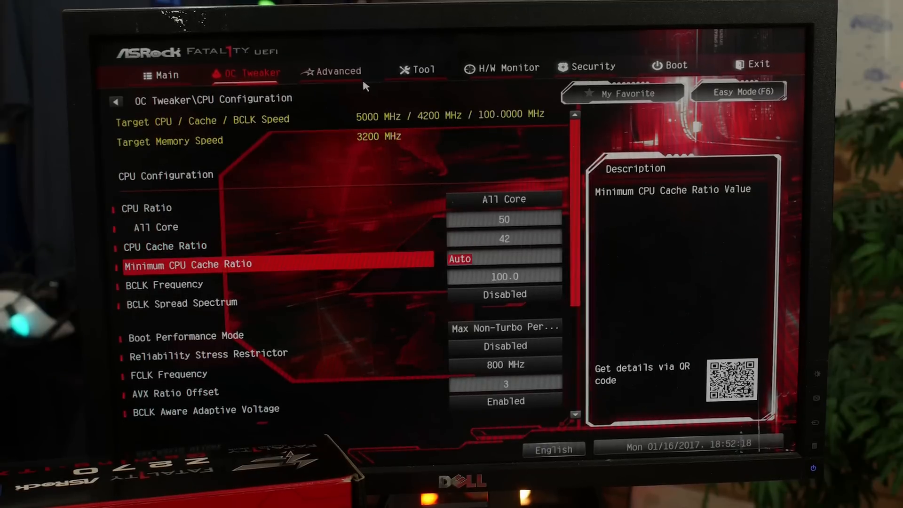
{"action": "scroll", "scroll_direction": "down", "scroll_amount": 3}
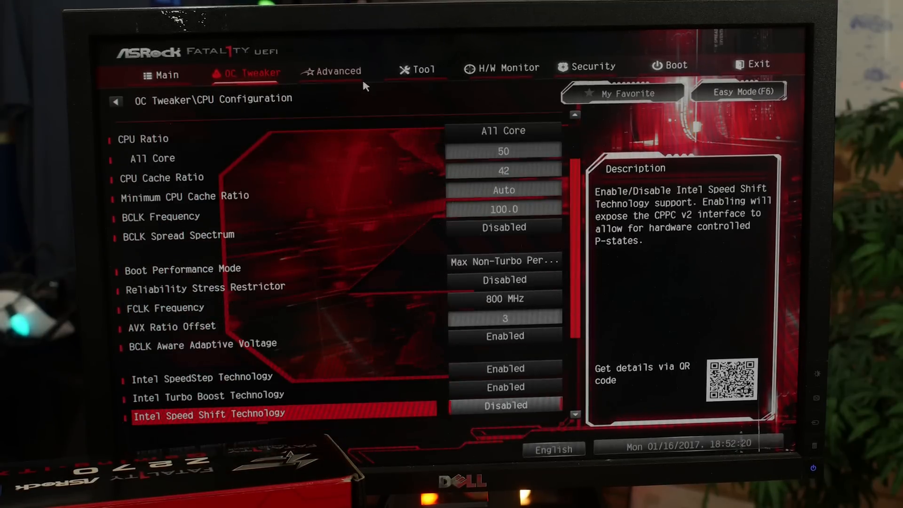